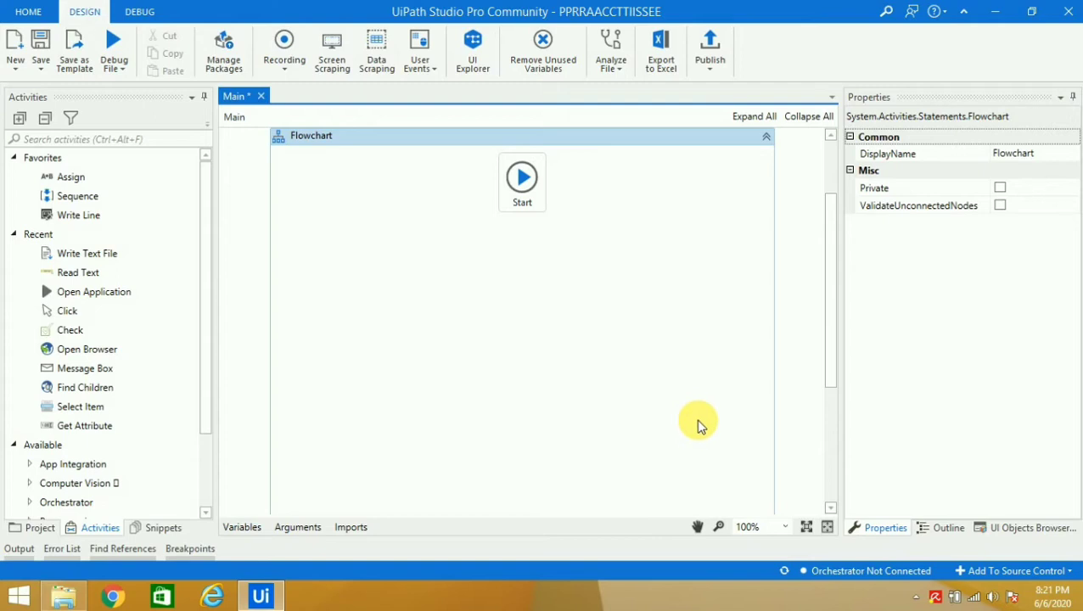
{"action": "type", "text": "read text"}
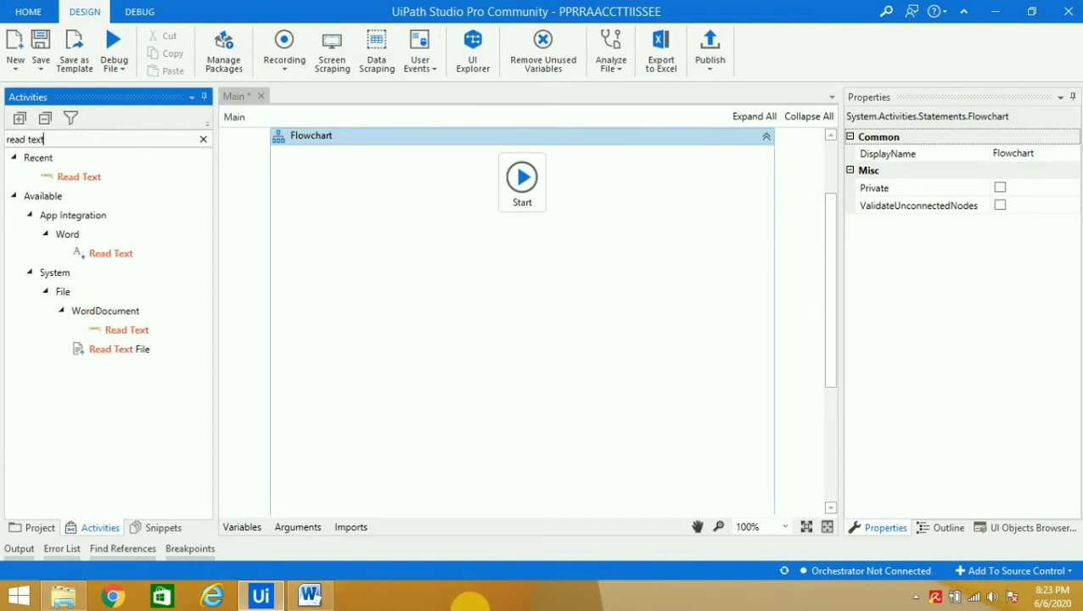